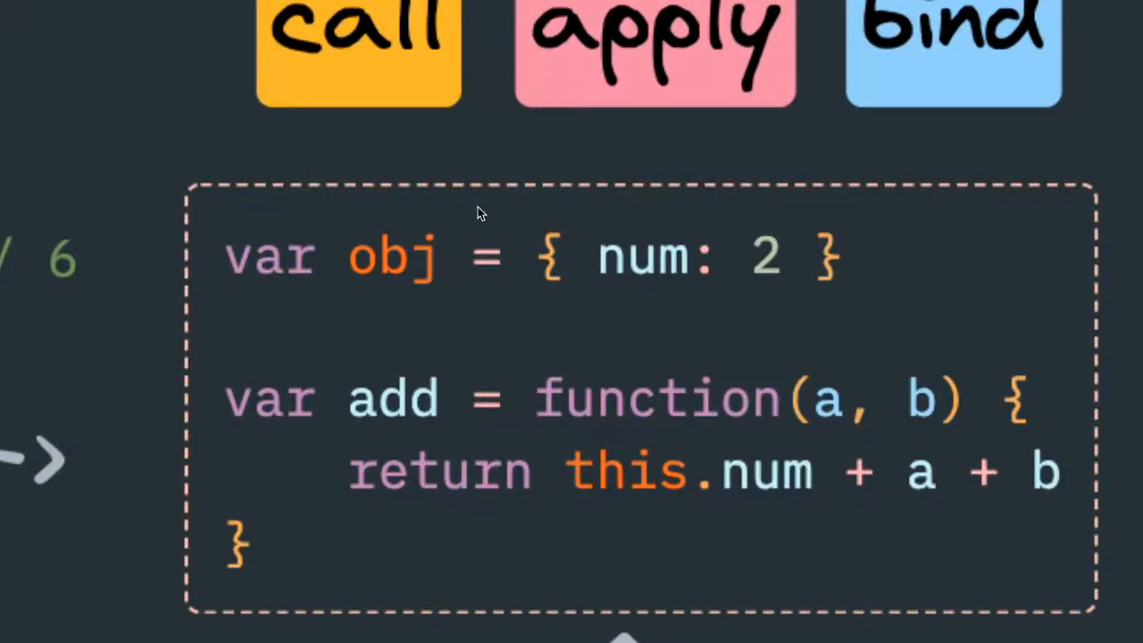
mouse_move(397, 272)
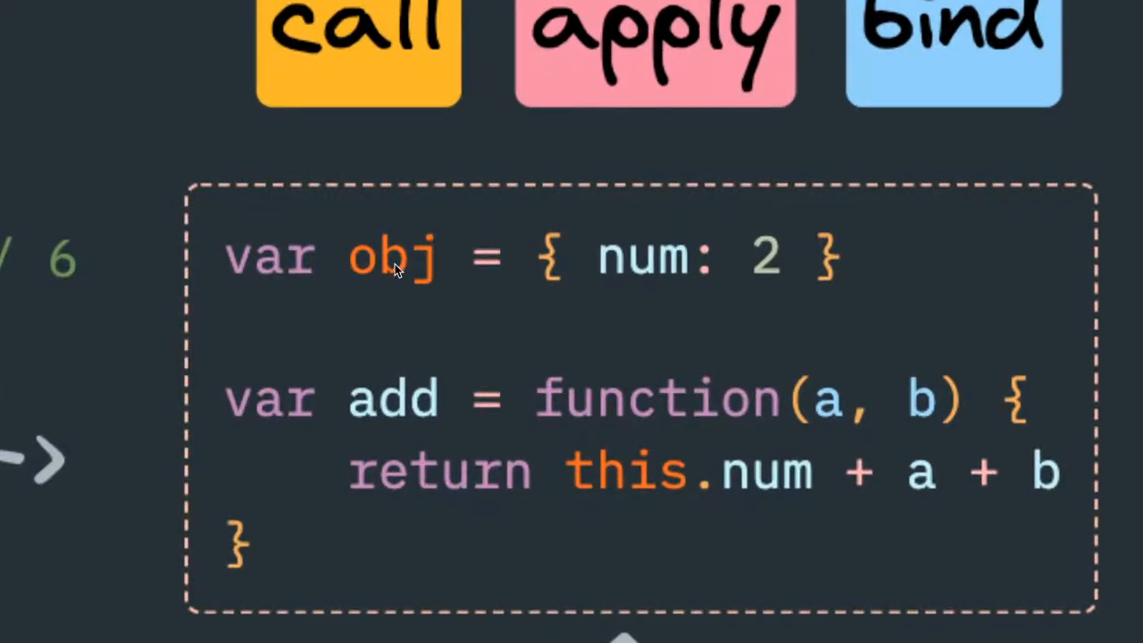
mouse_move(472, 366)
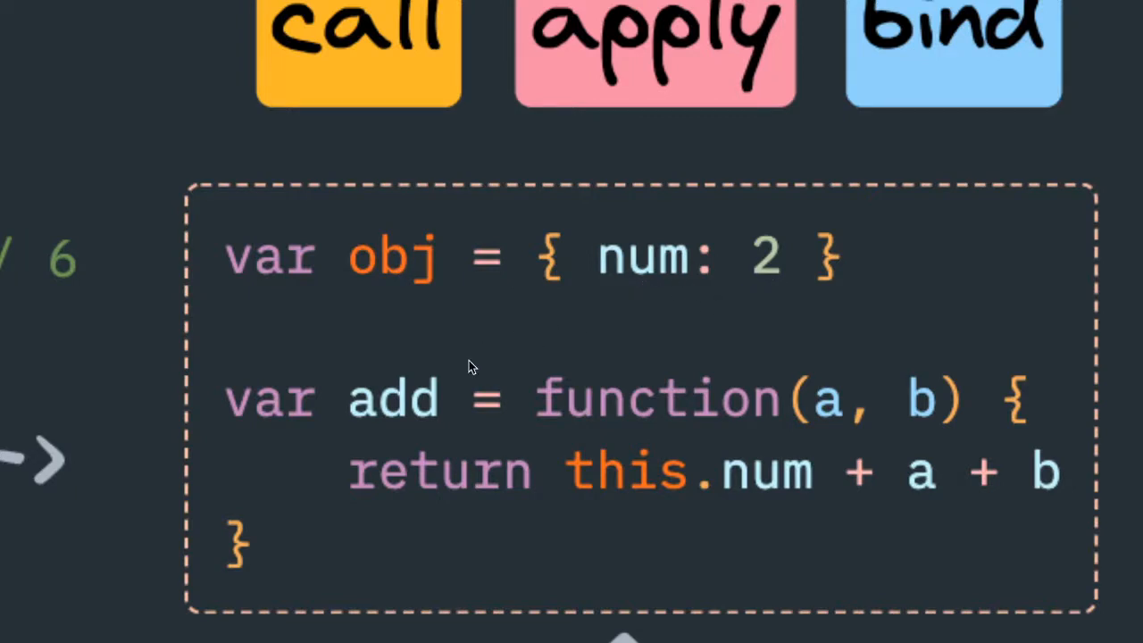
mouse_move(802, 415)
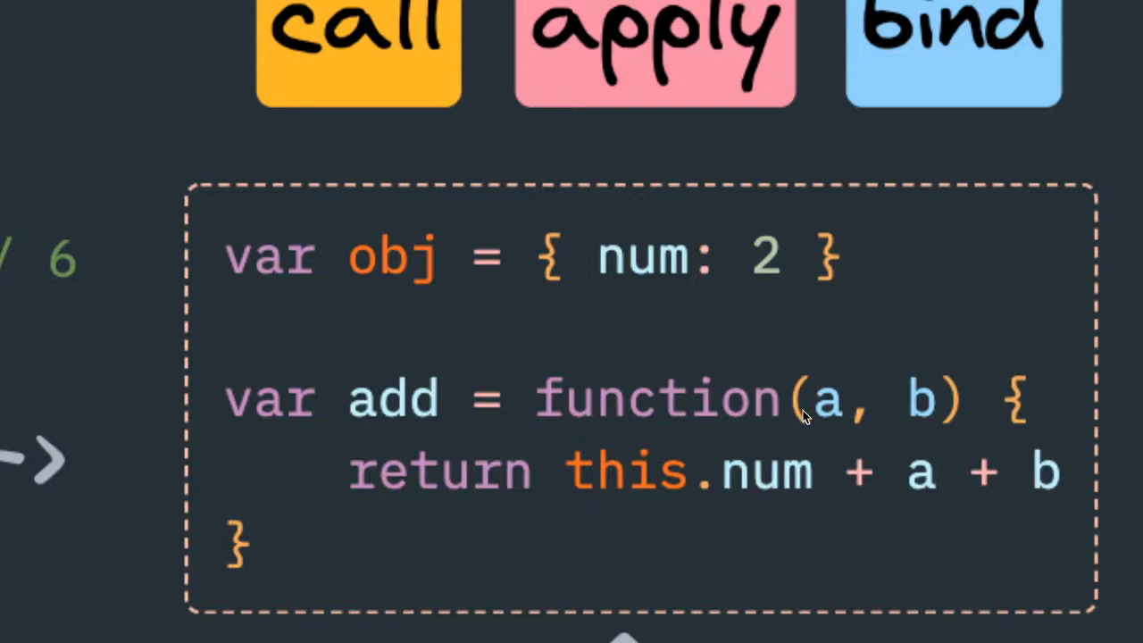
mouse_move(929, 414)
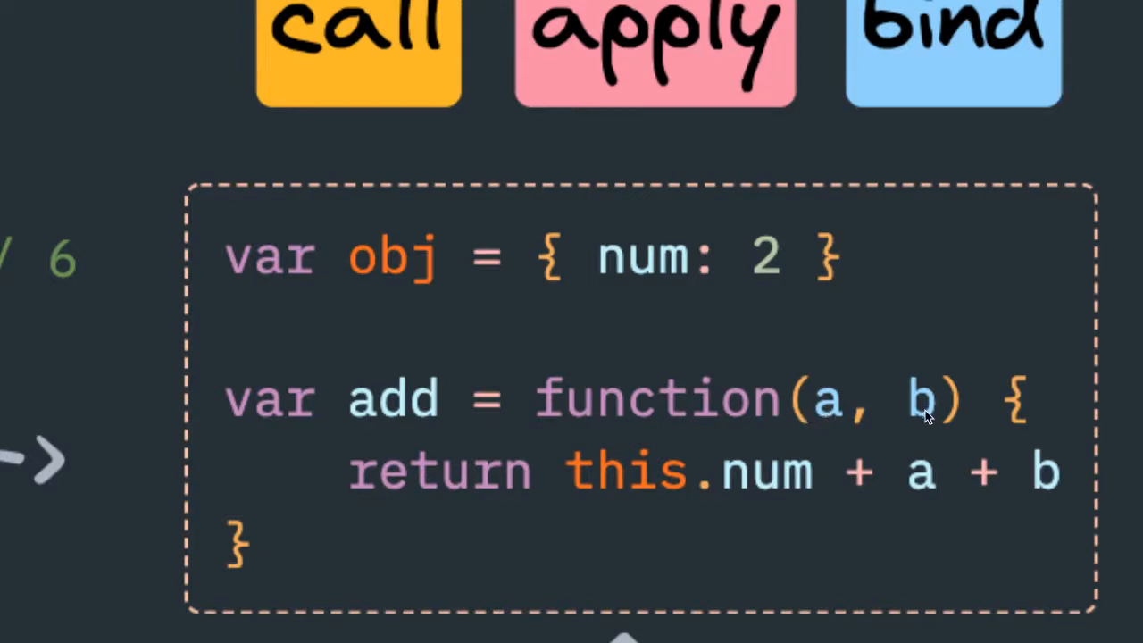
mouse_move(861, 514)
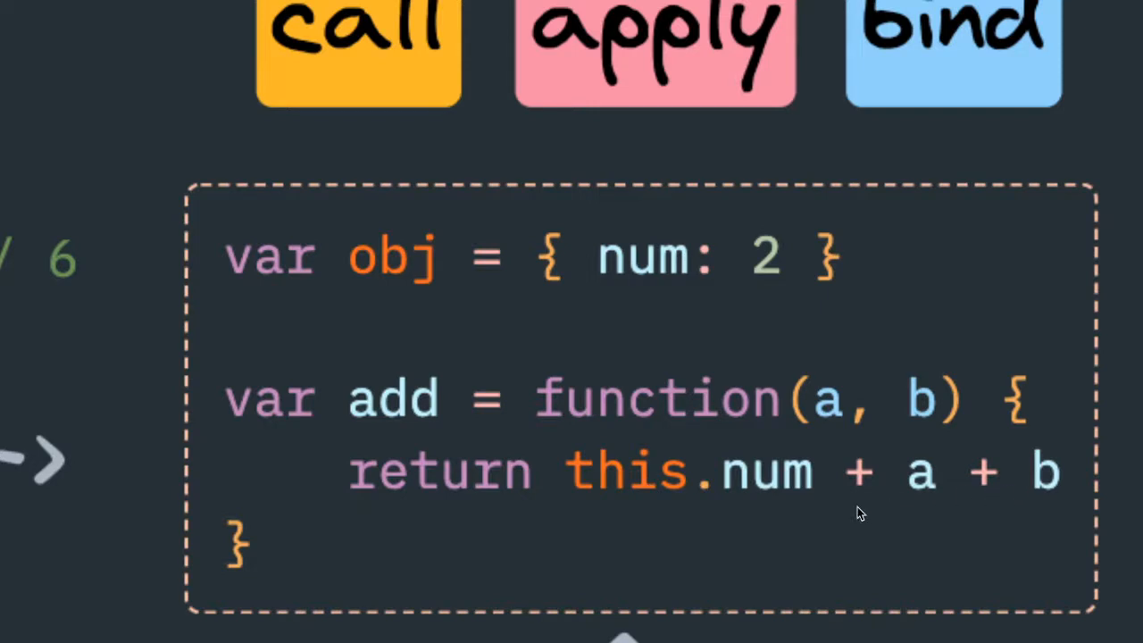
mouse_move(425, 303)
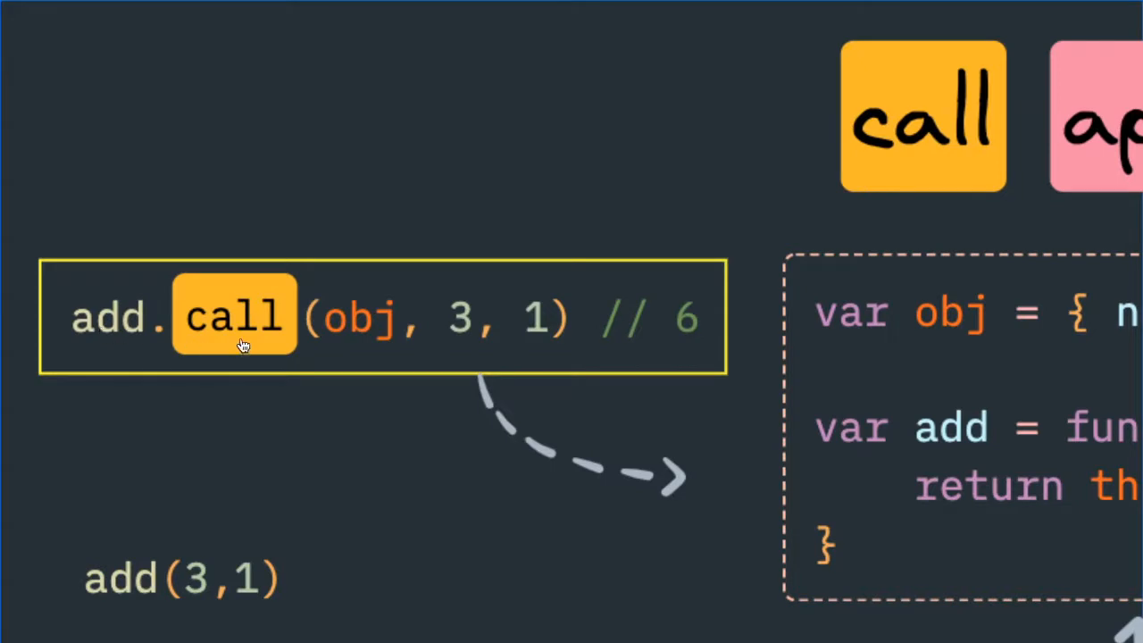
mouse_move(350, 343)
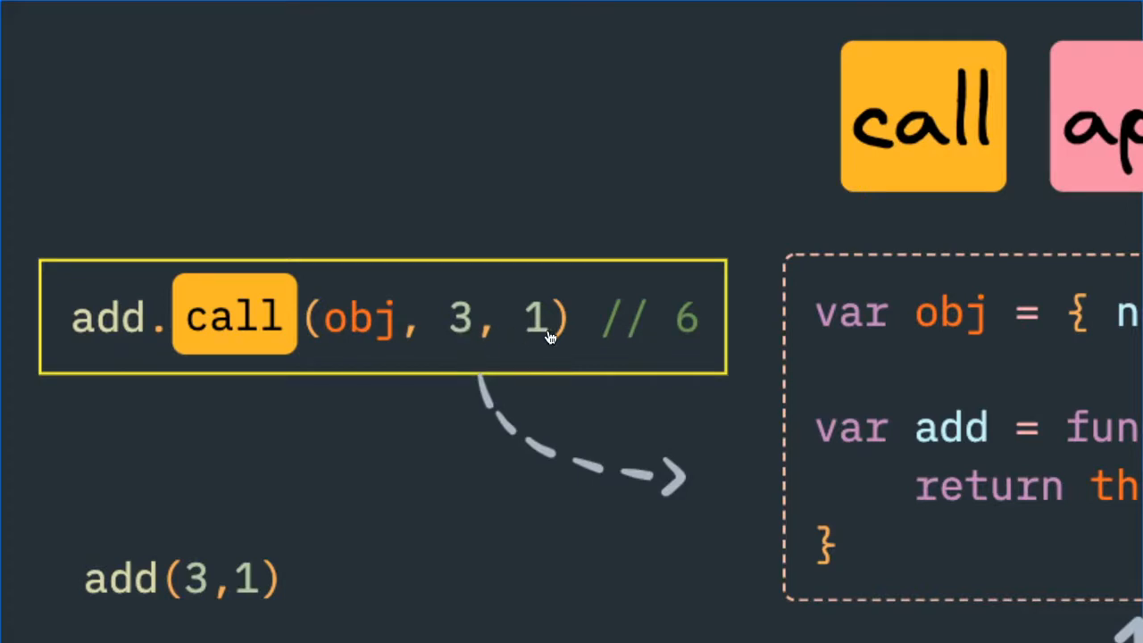
mouse_move(650, 349)
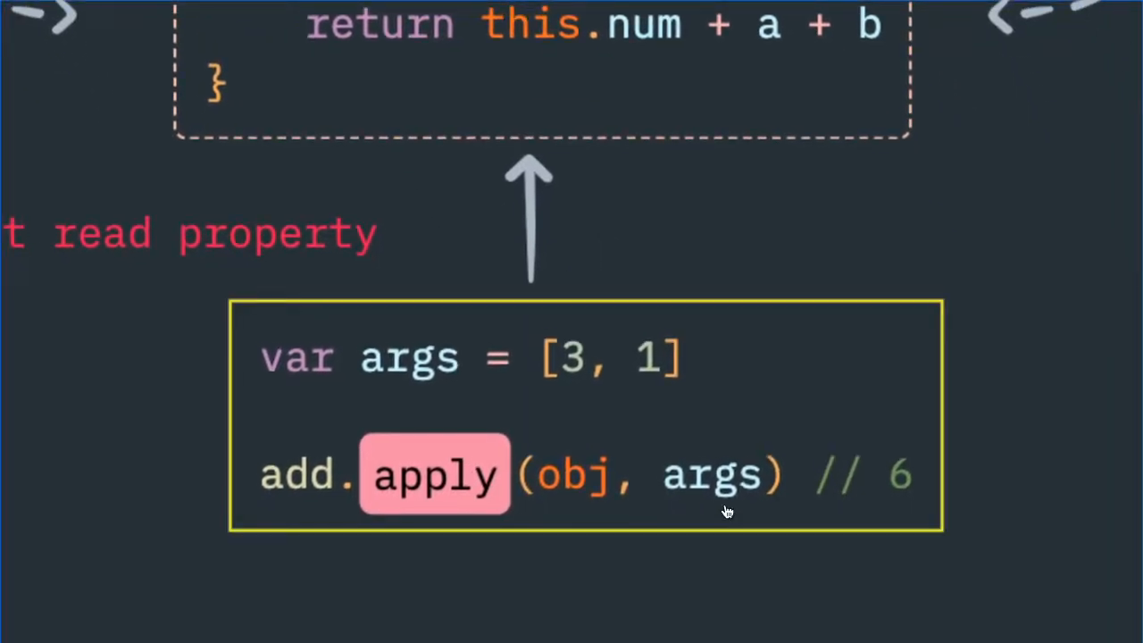
mouse_move(700, 507)
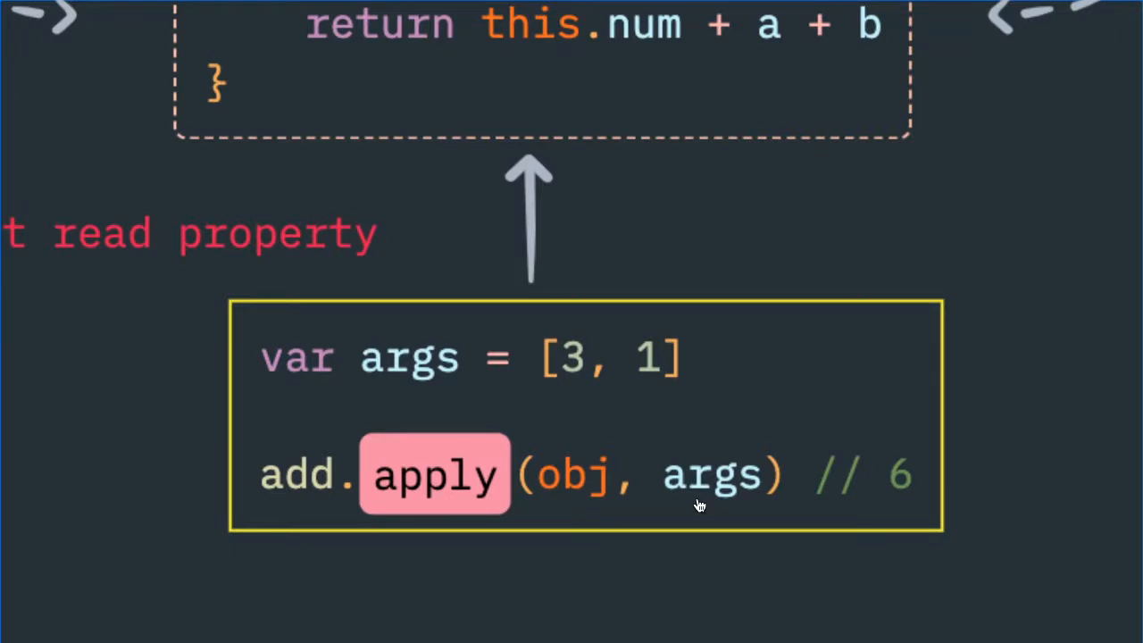
mouse_move(729, 475)
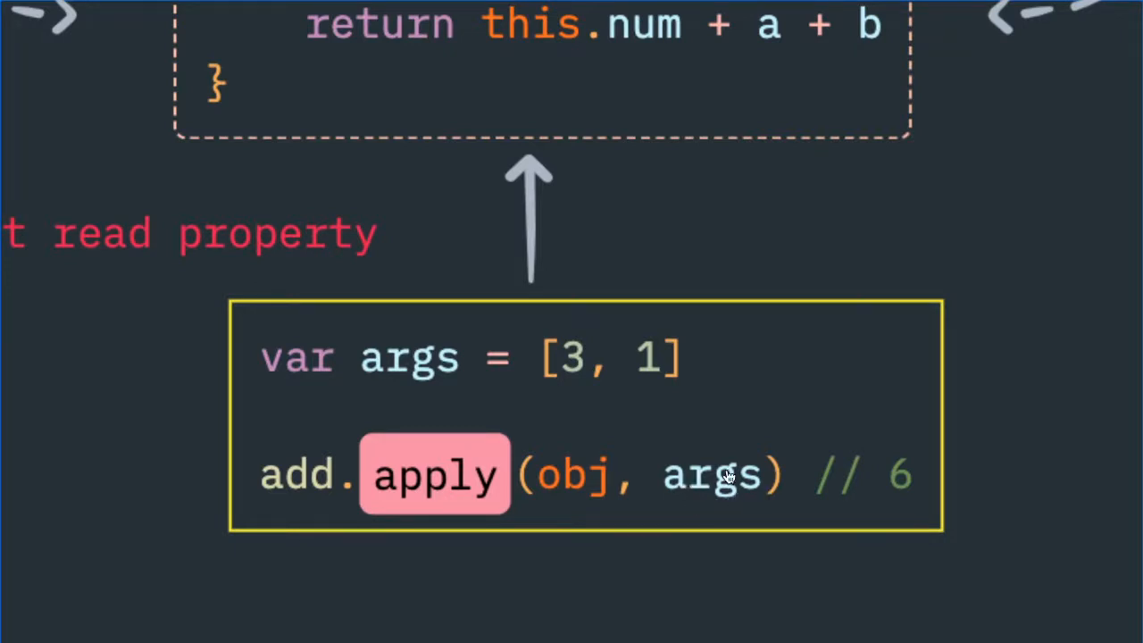
mouse_move(668, 389)
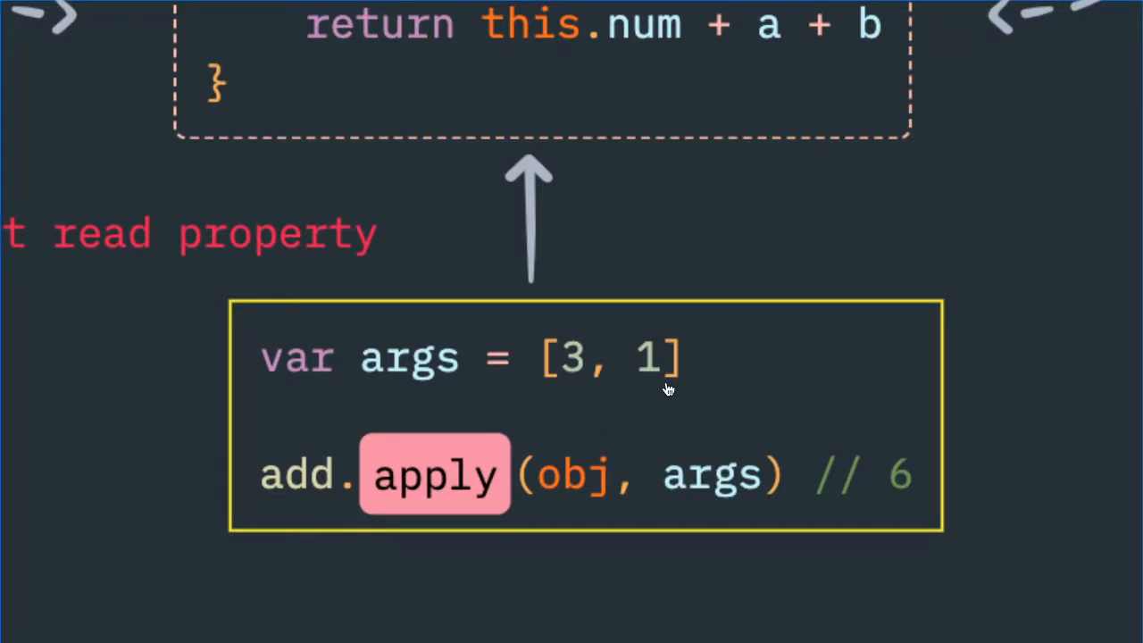
mouse_move(320, 504)
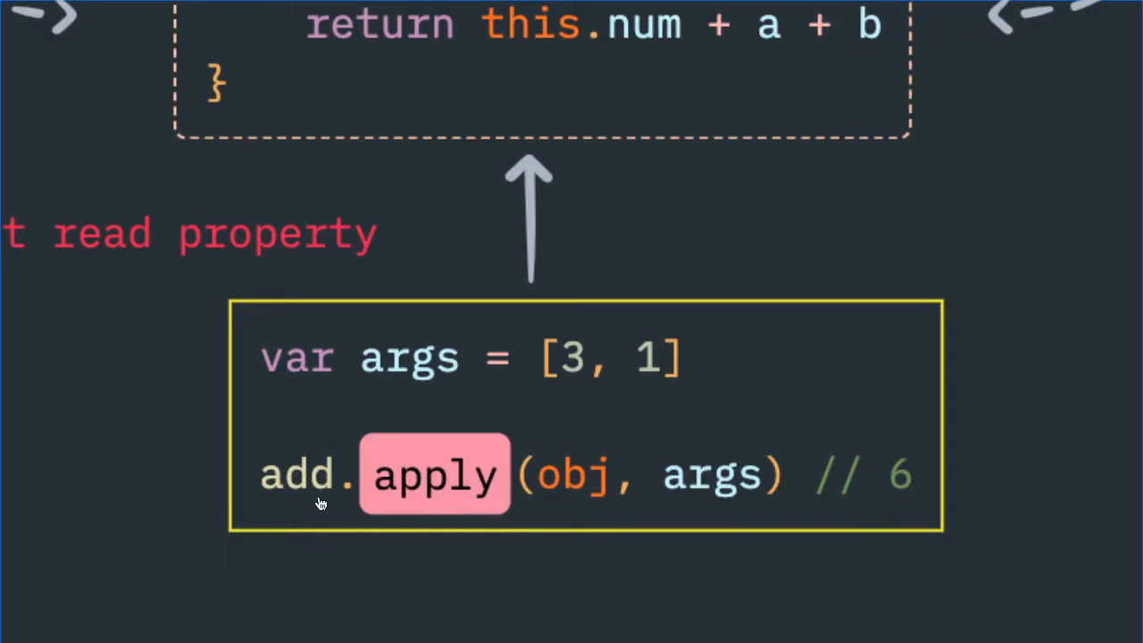
mouse_move(677, 500)
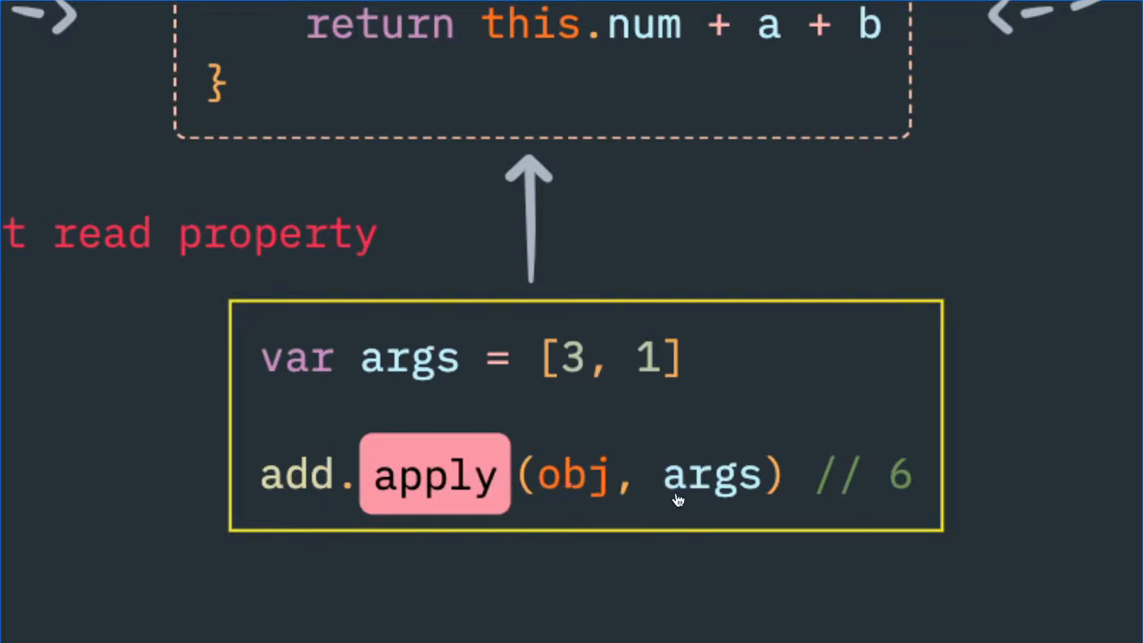
mouse_move(857, 317)
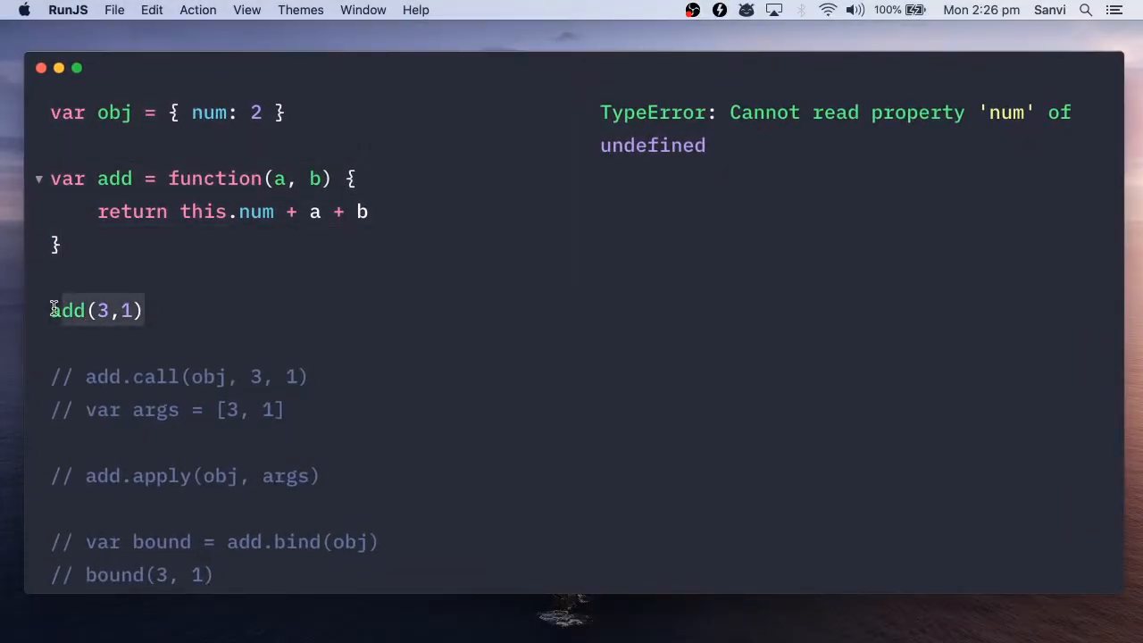
- Comment out add(3,1) and activate the call, apply and bind lines, each printing 6
left_click(143, 311)
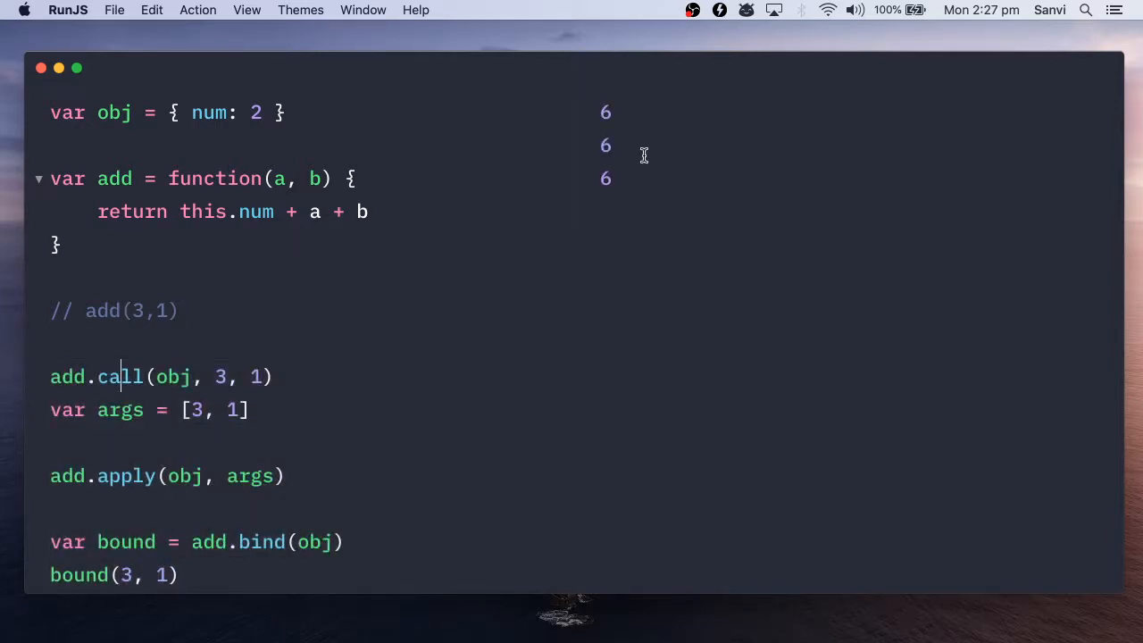
mouse_move(539, 165)
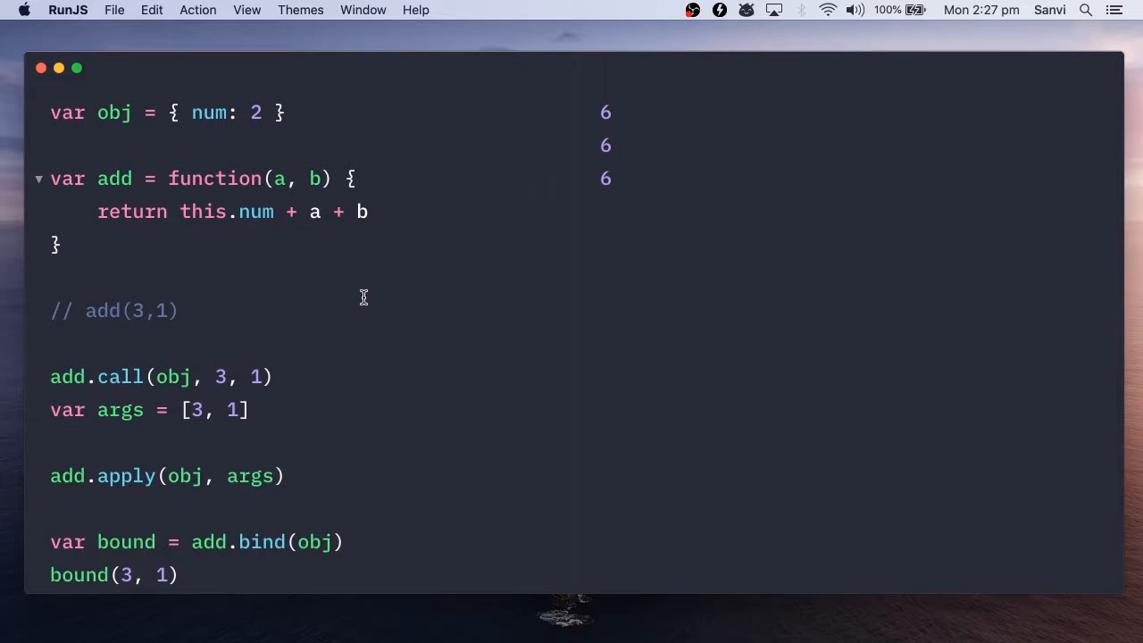
mouse_move(335, 365)
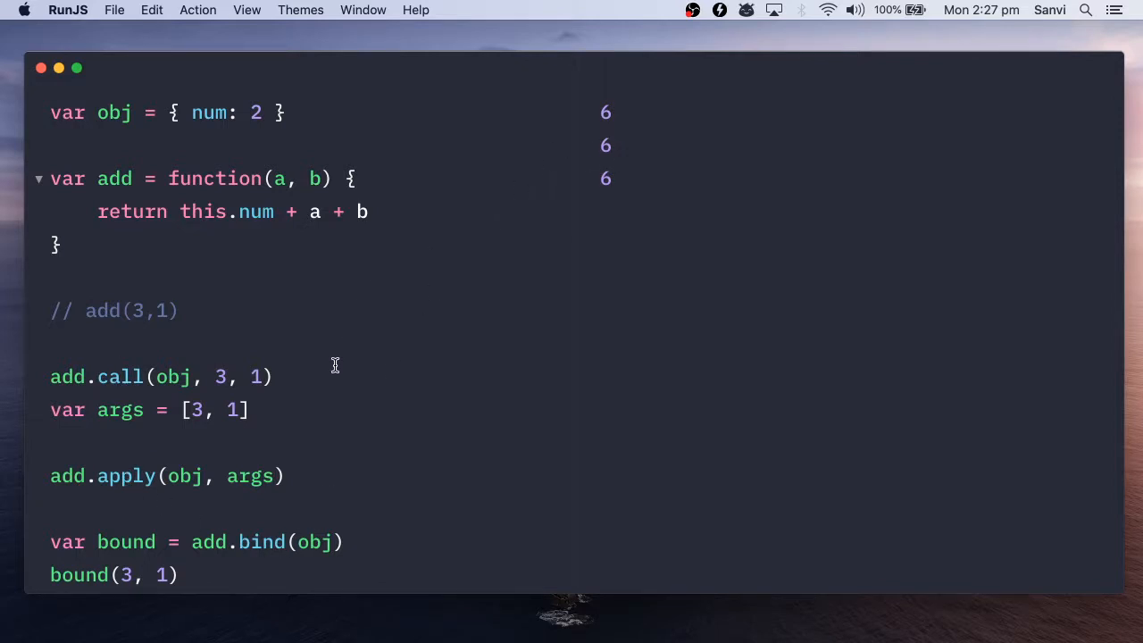
mouse_move(547, 350)
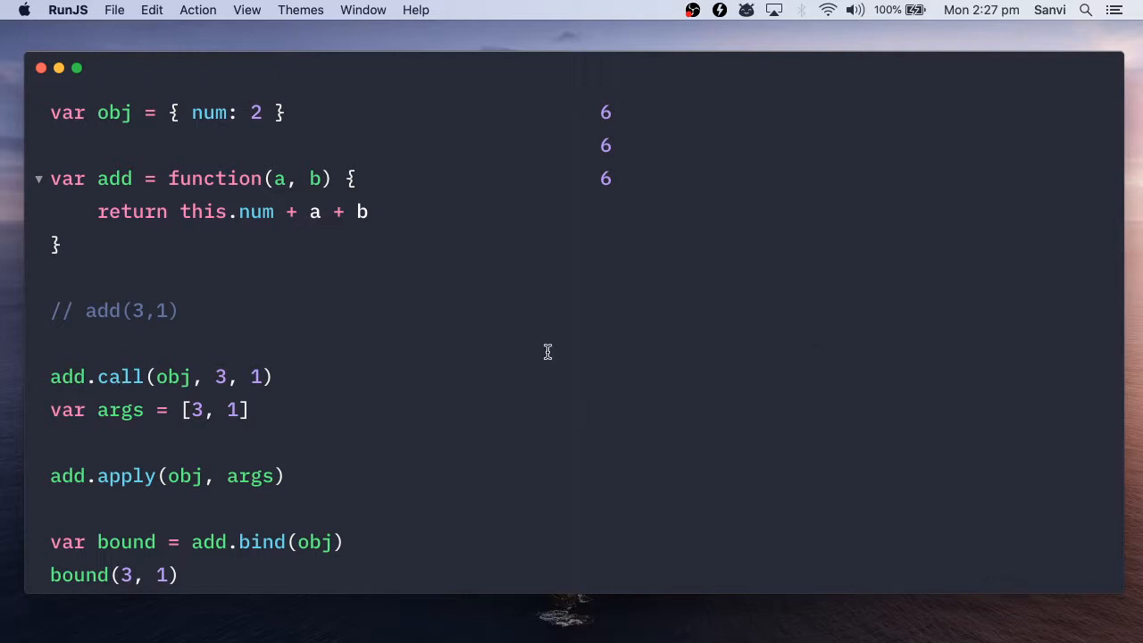